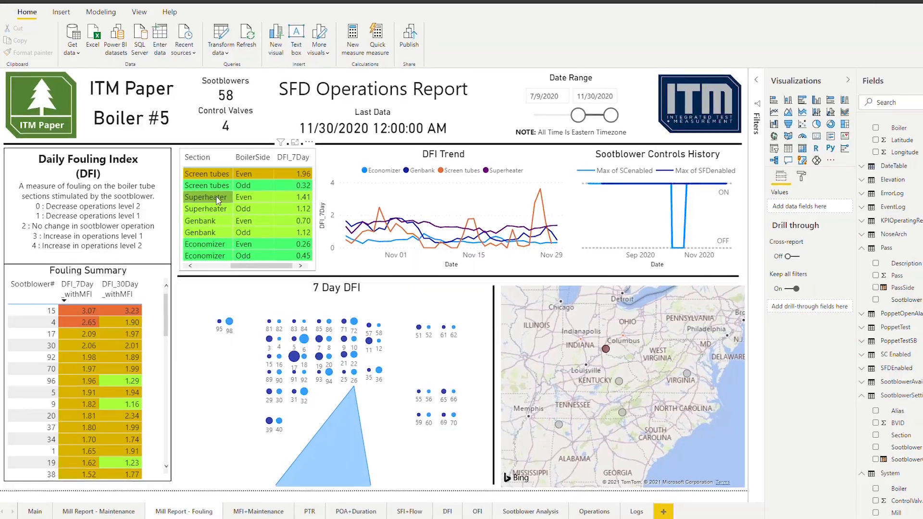
- Cross-filter the Fouling report to the Superheater Even row of the Section table
left_click(225, 197)
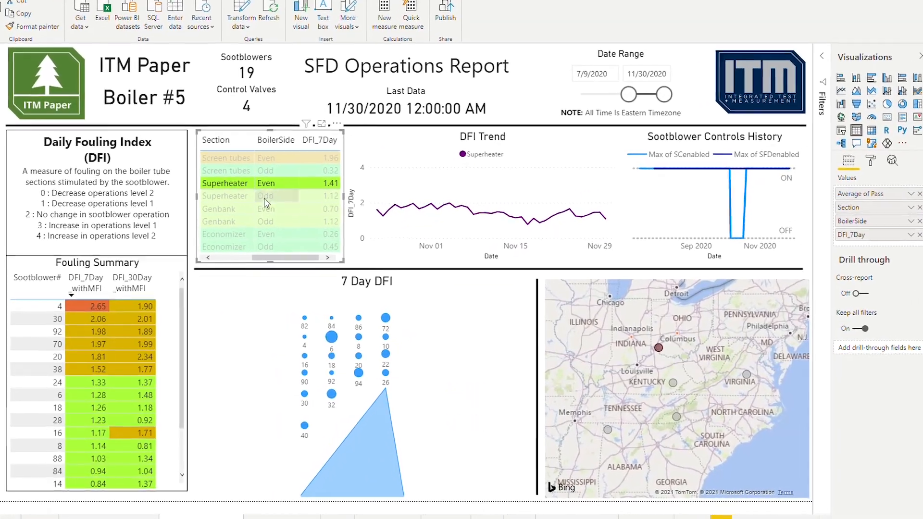